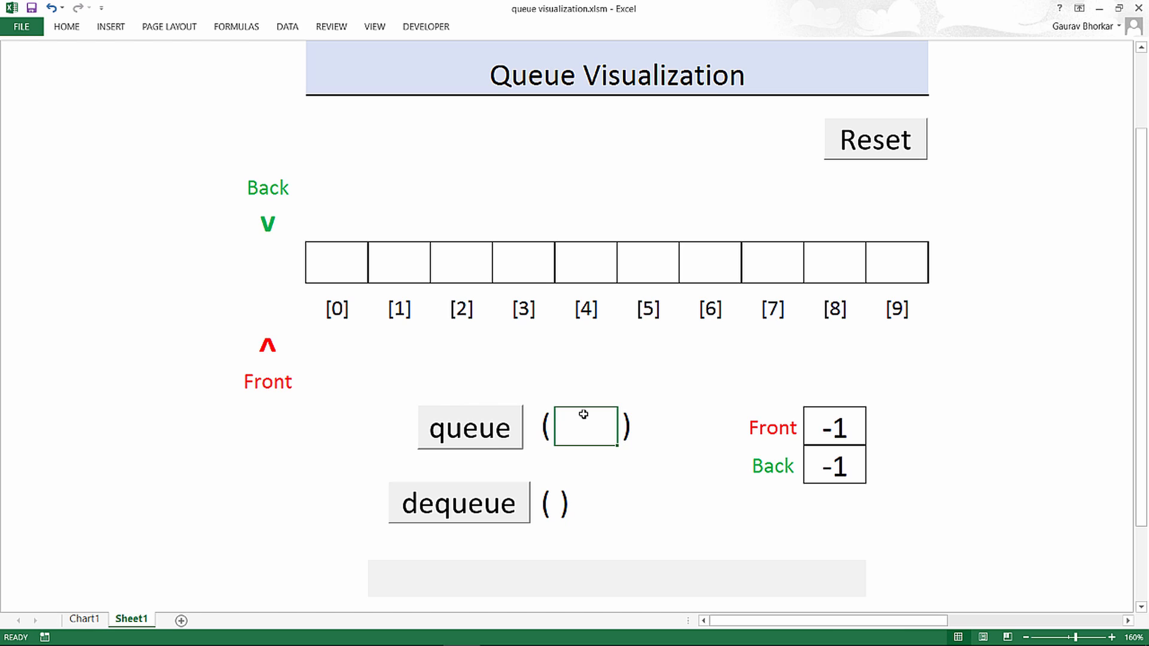
Step: Dequeue 25, confirming the remove-from-front and increment-front messages so Front becomes 1
left_click(834, 466)
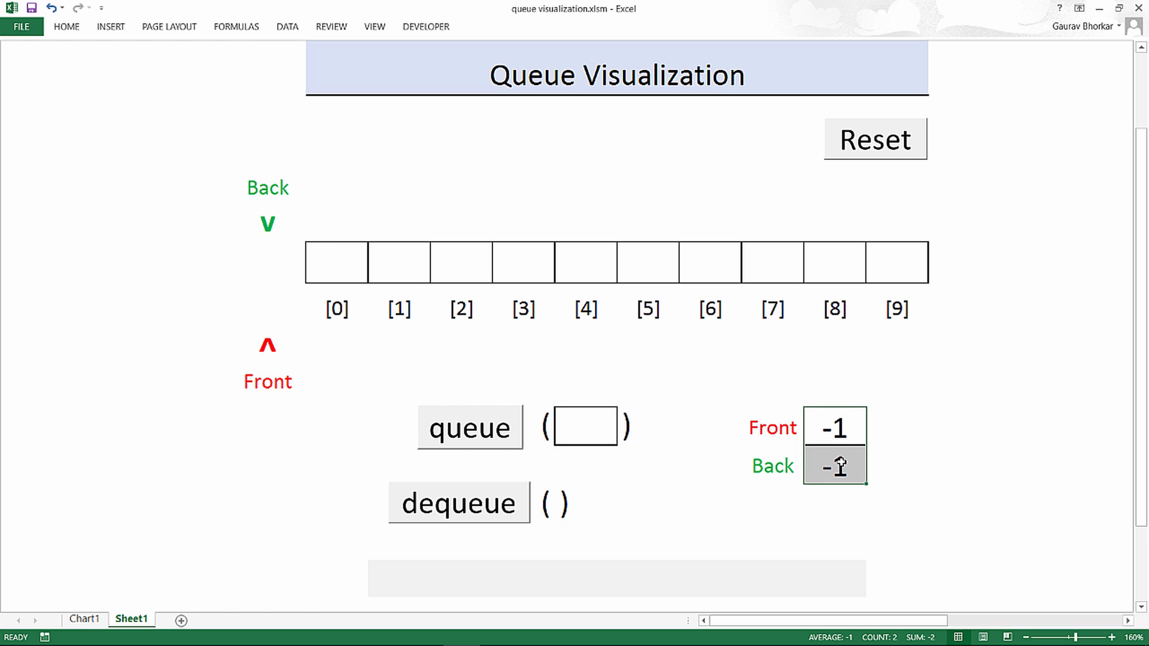
left_click(772, 427)
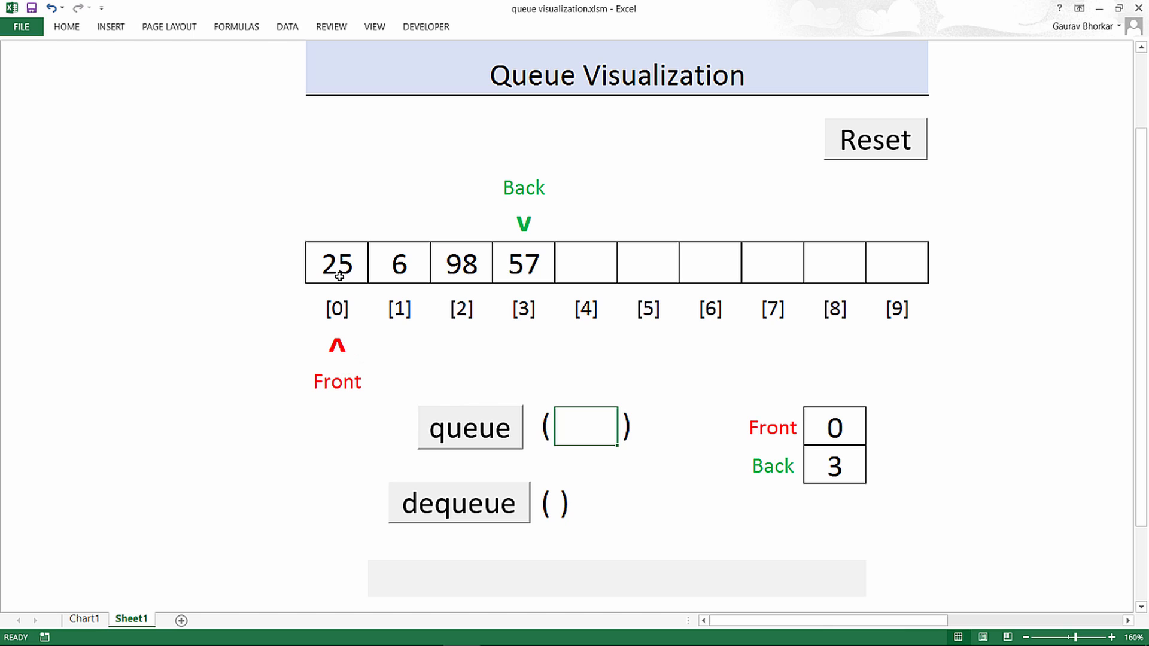
mouse_move(728, 464)
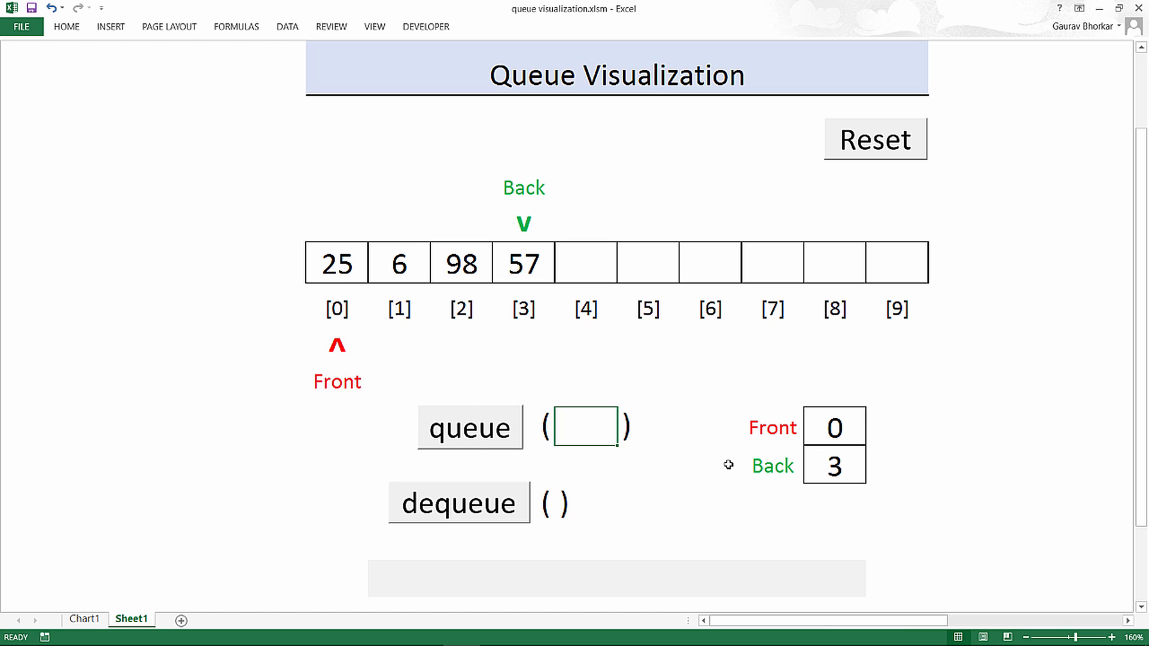
mouse_move(528, 285)
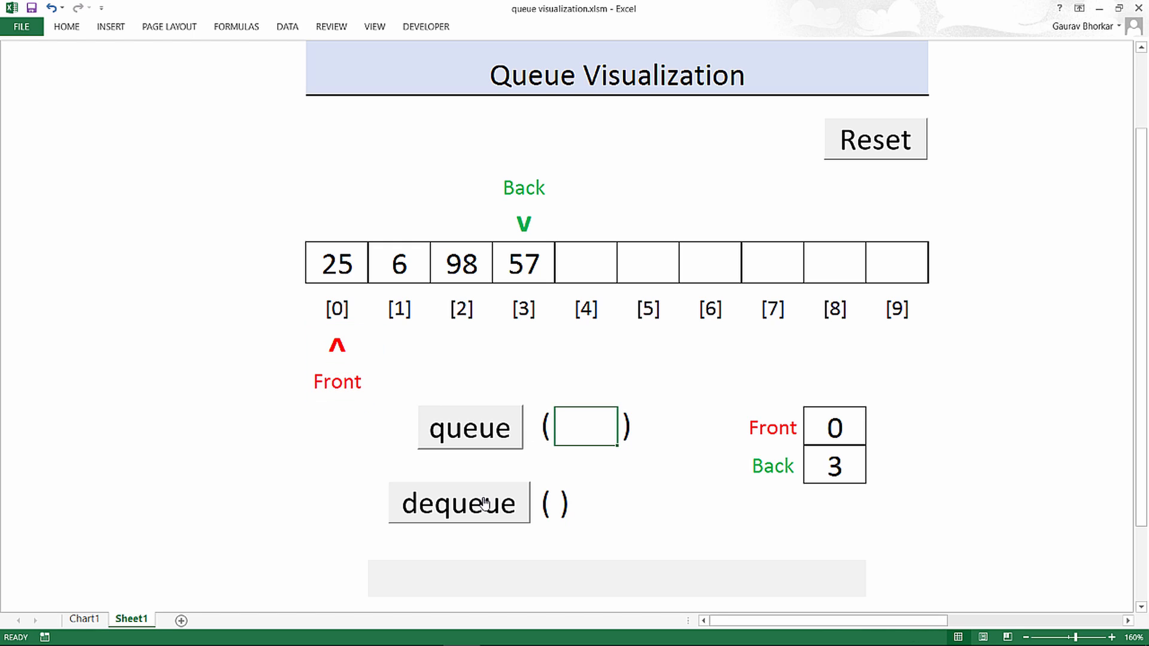
left_click(459, 503)
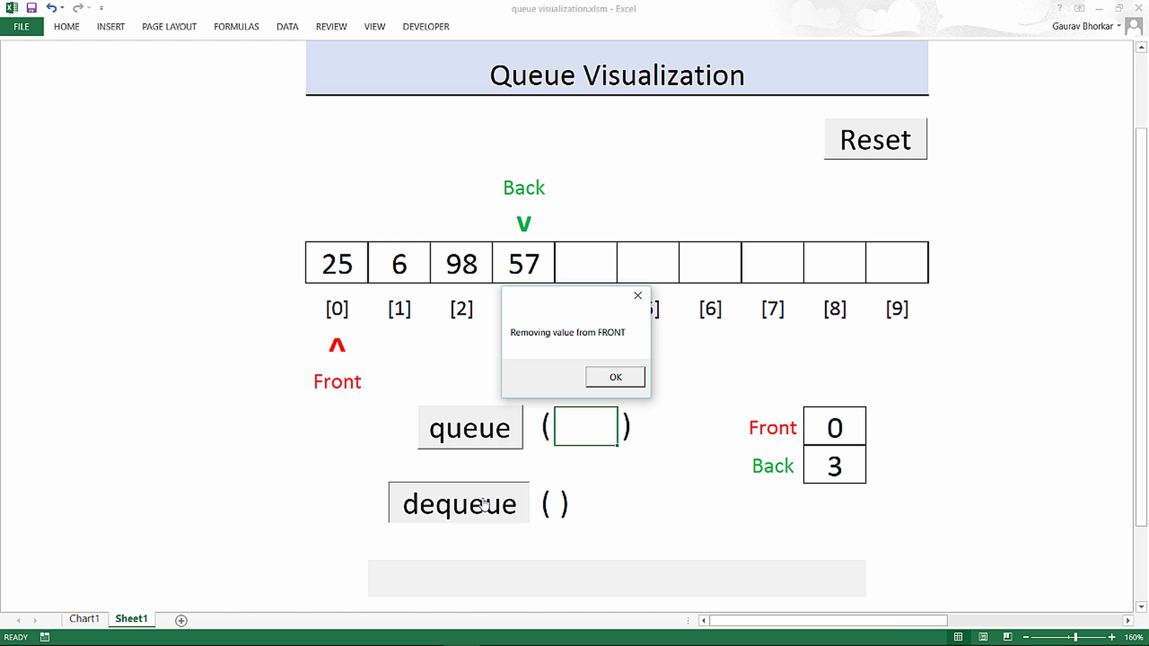
left_click(614, 377)
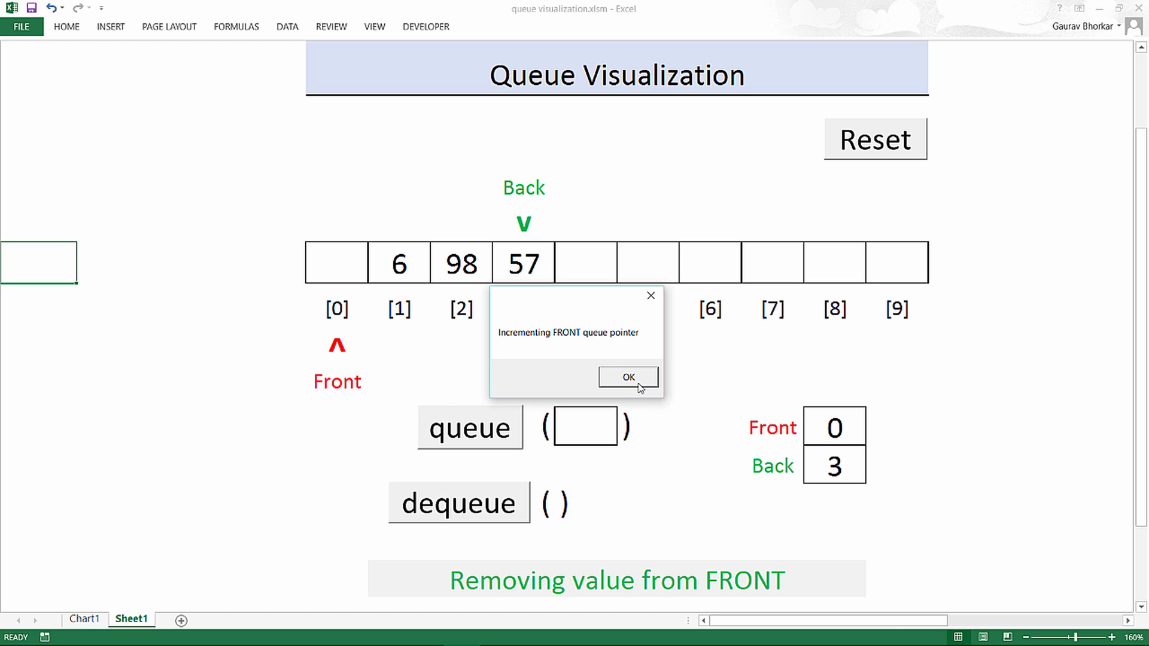
left_click(627, 377)
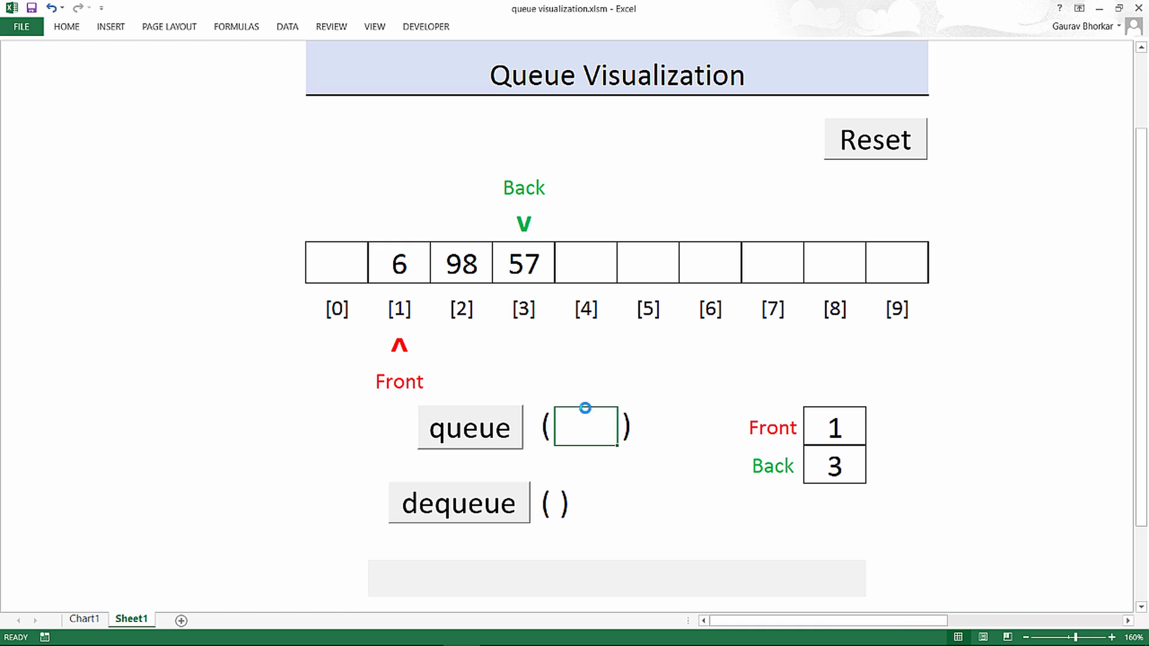
Step: Dequeue 6, confirming both messages, leaving 98 and 57 with Front at 2, Back at 3
left_click(459, 504)
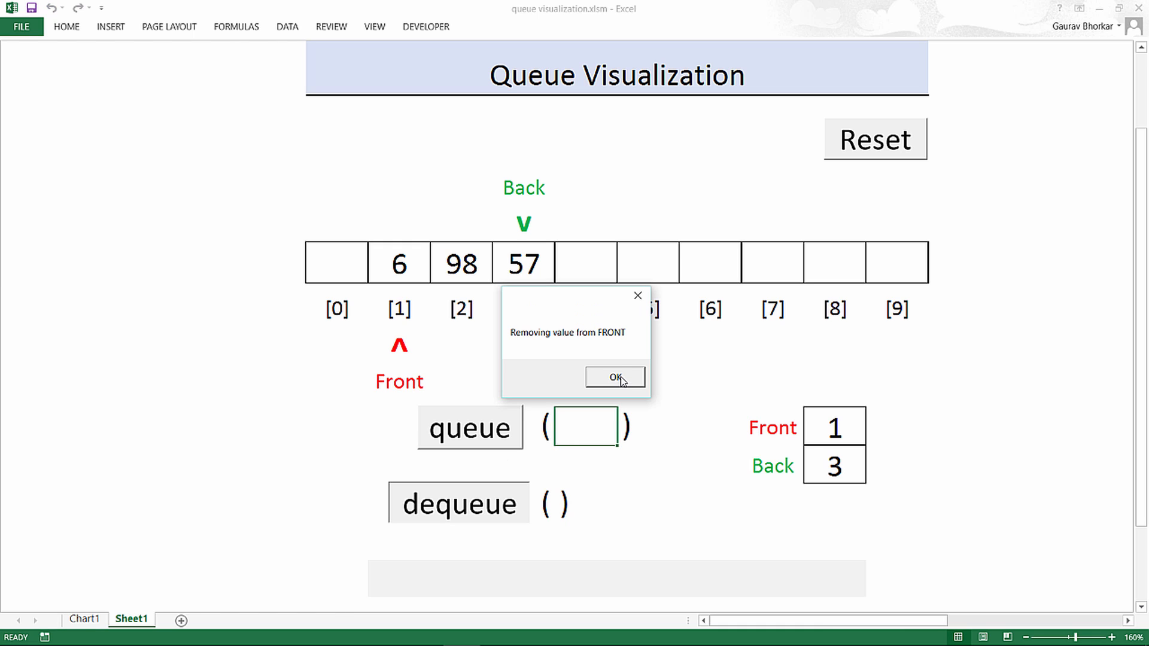
left_click(615, 377)
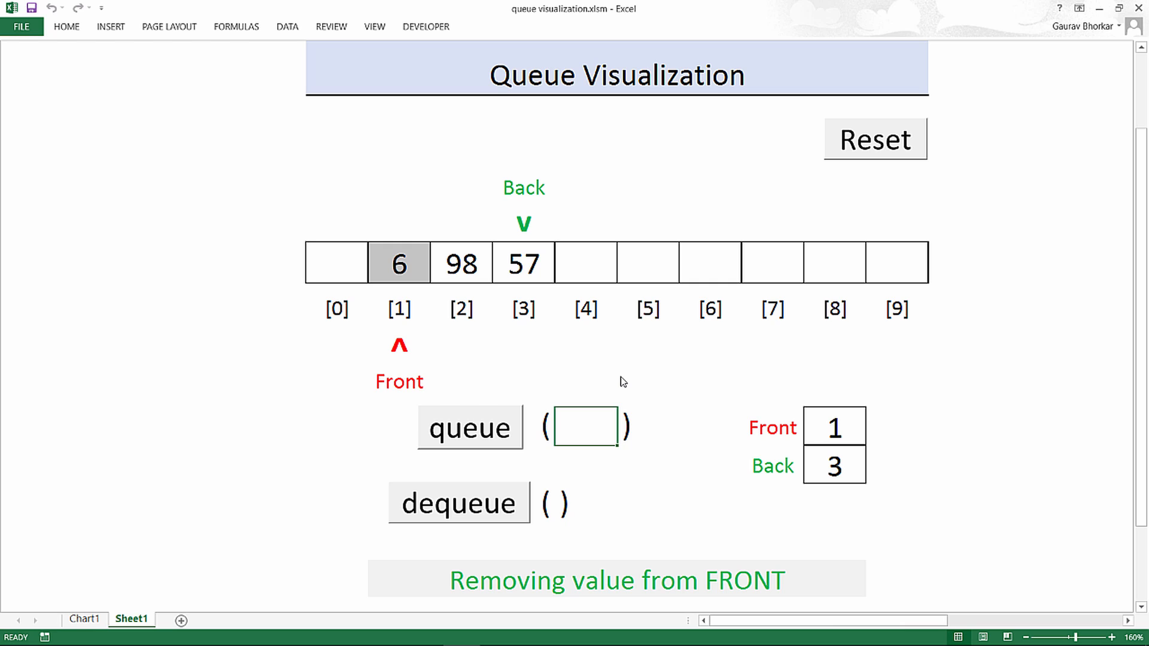
left_click(458, 503)
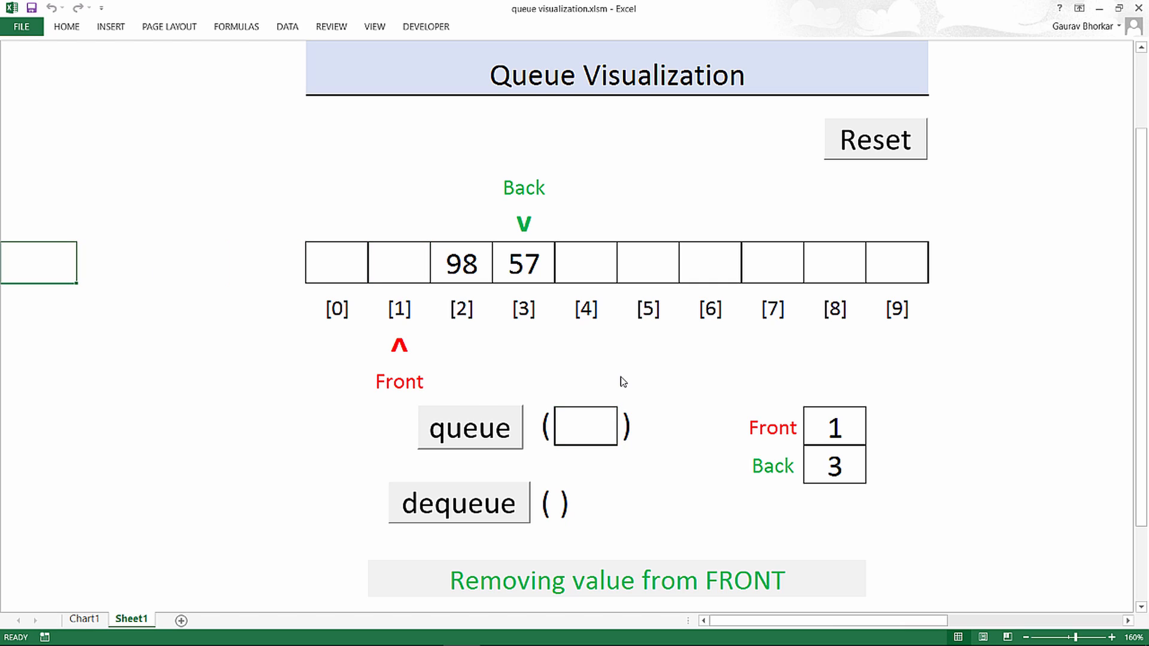
left_click(459, 504)
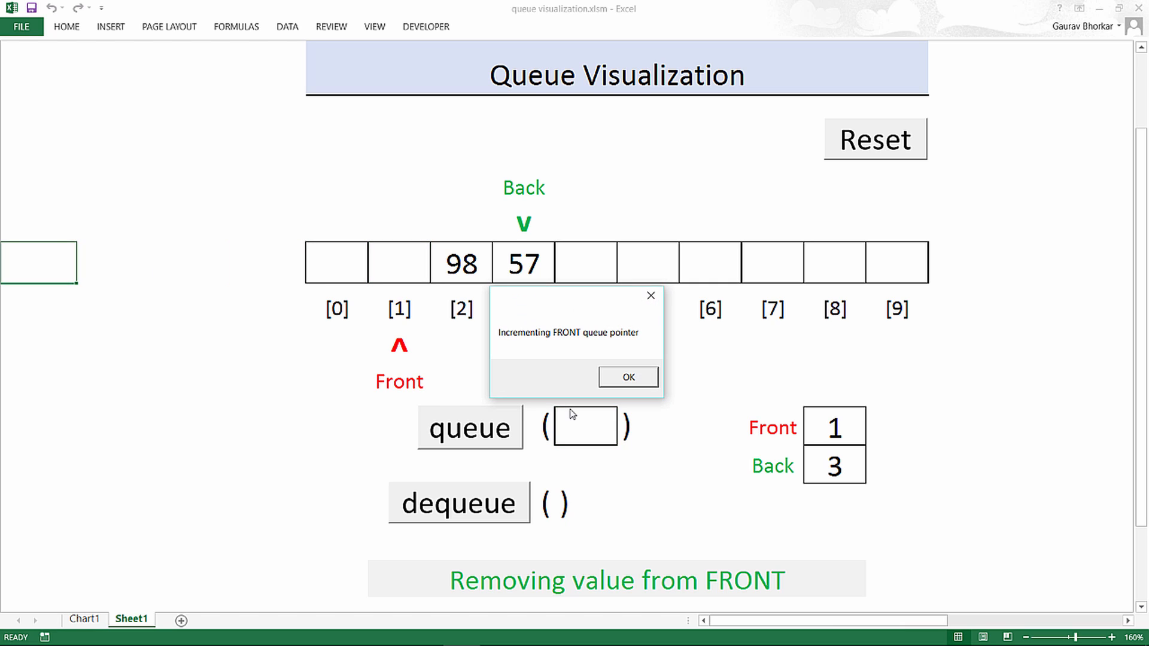
left_click(626, 378)
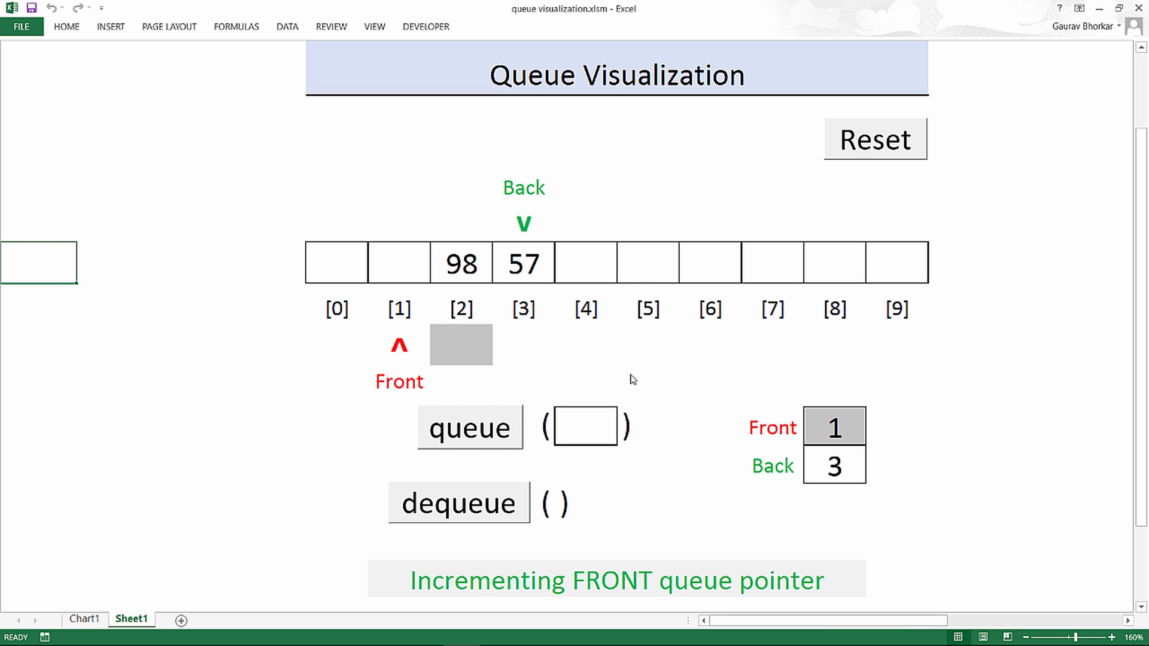
left_click(459, 503)
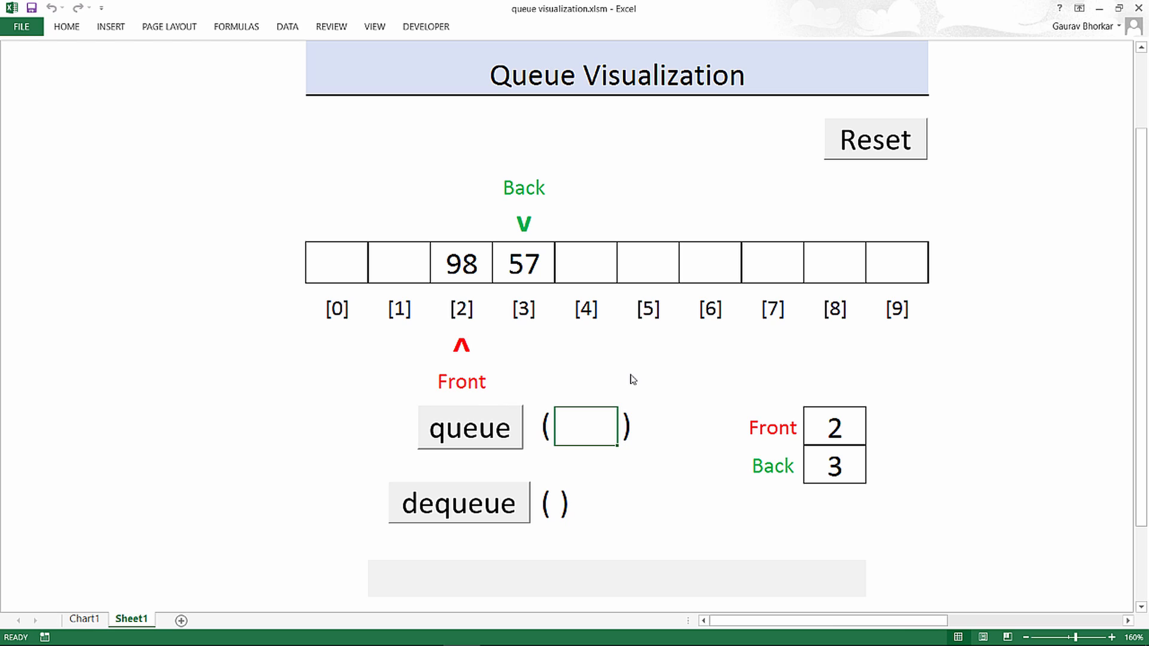
mouse_move(609, 453)
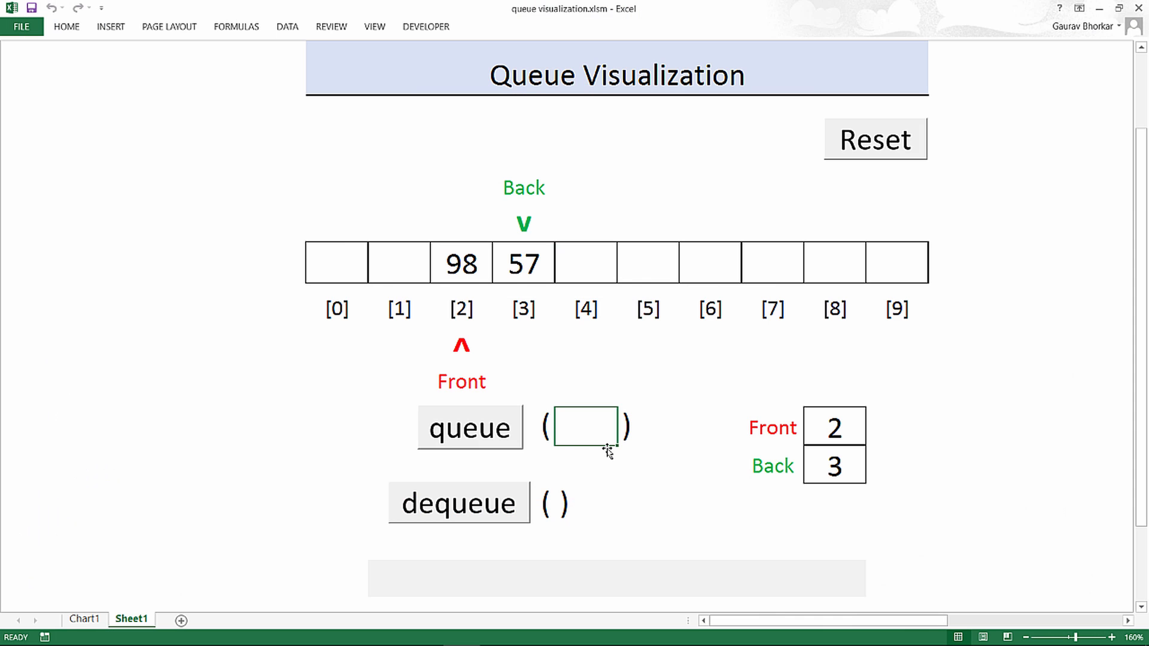
mouse_move(463, 518)
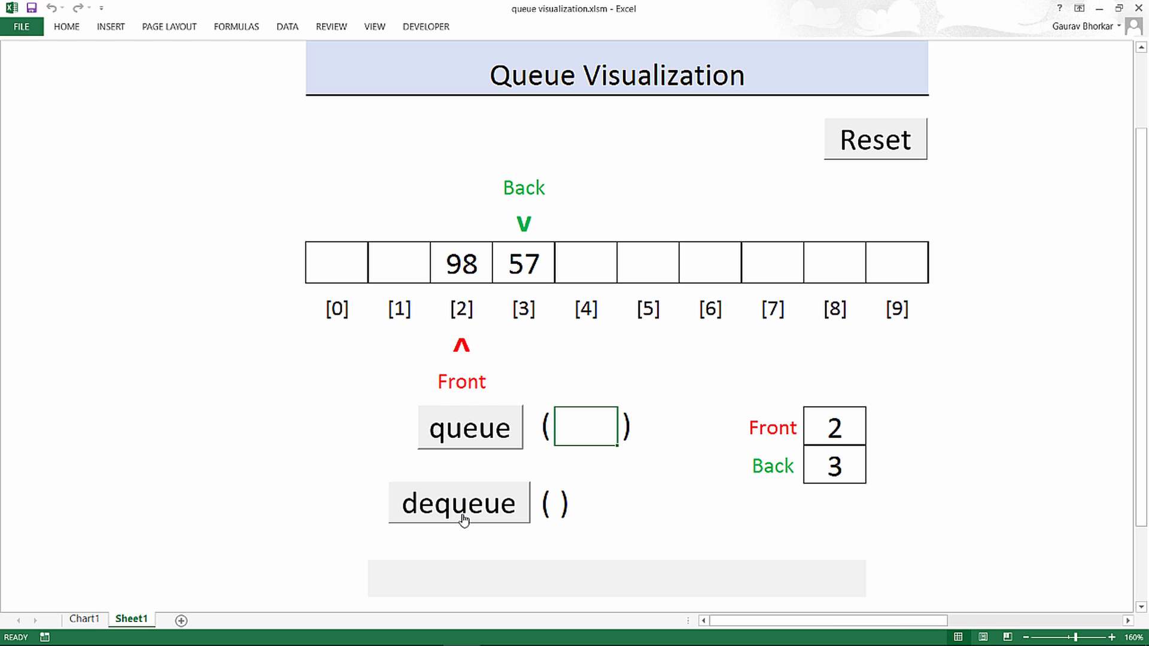
Step: Dequeue 98 and then 57, confirming each message, emptying the queue with Front 4 past Back 3
left_click(458, 503)
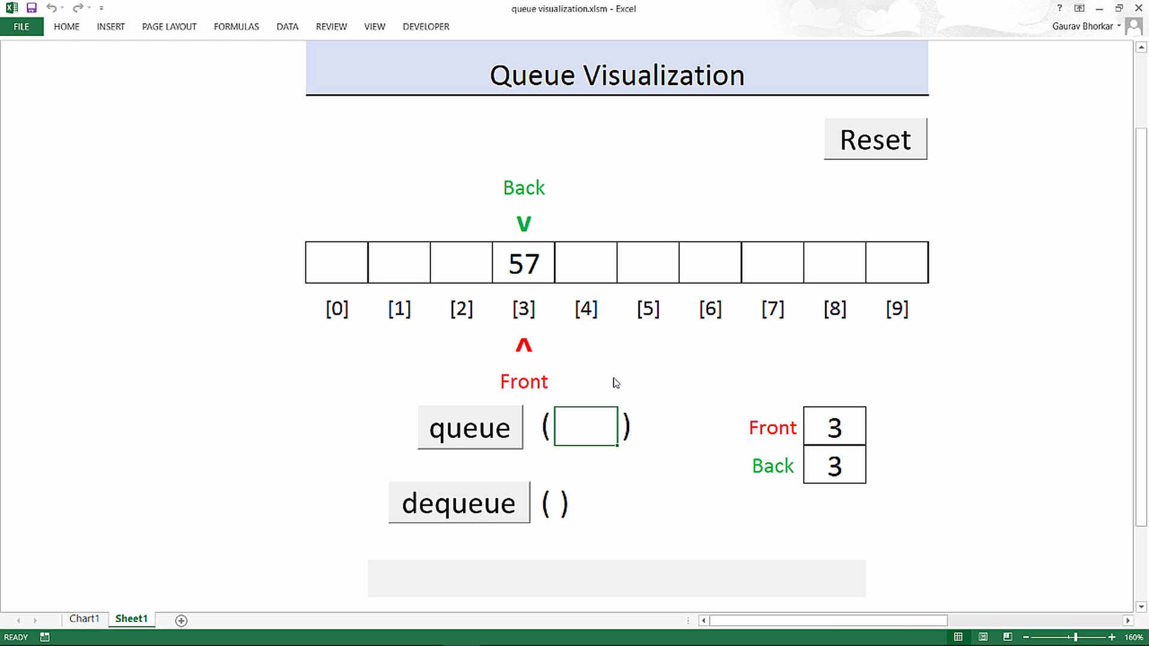
mouse_move(474, 495)
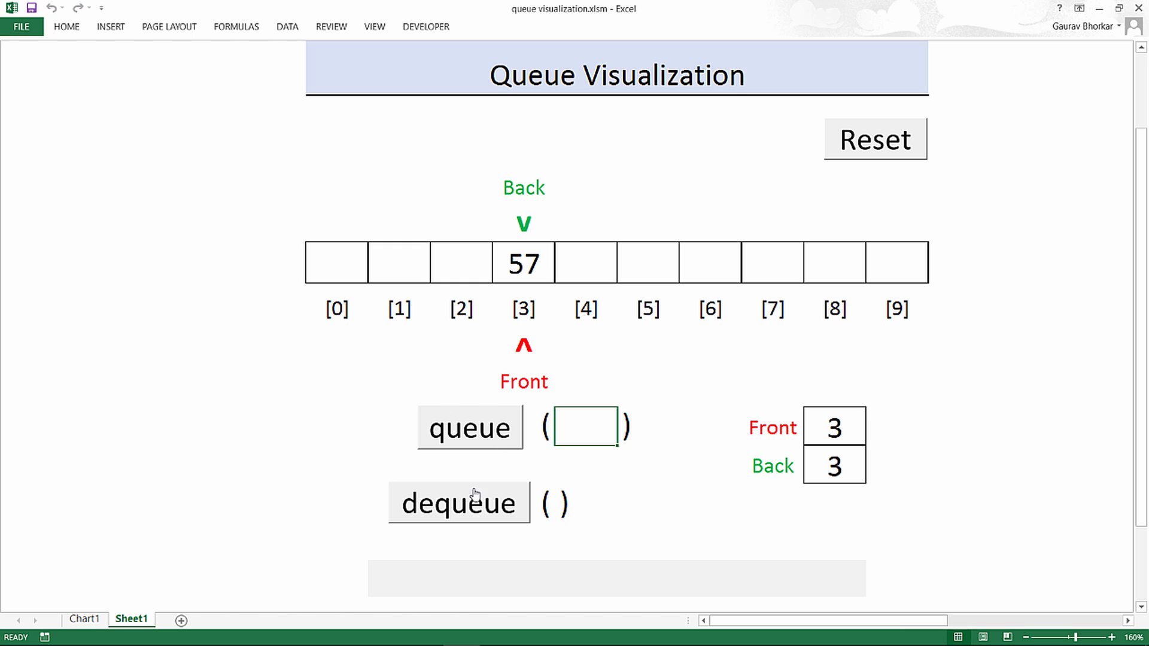
left_click(460, 504)
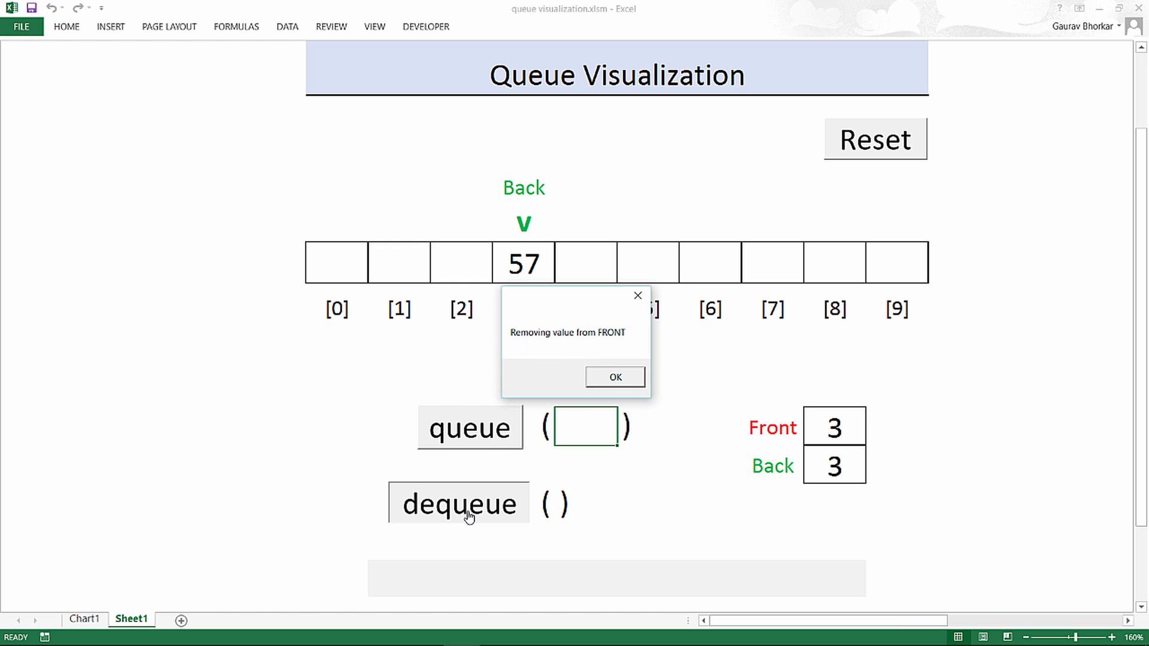
left_click(614, 377)
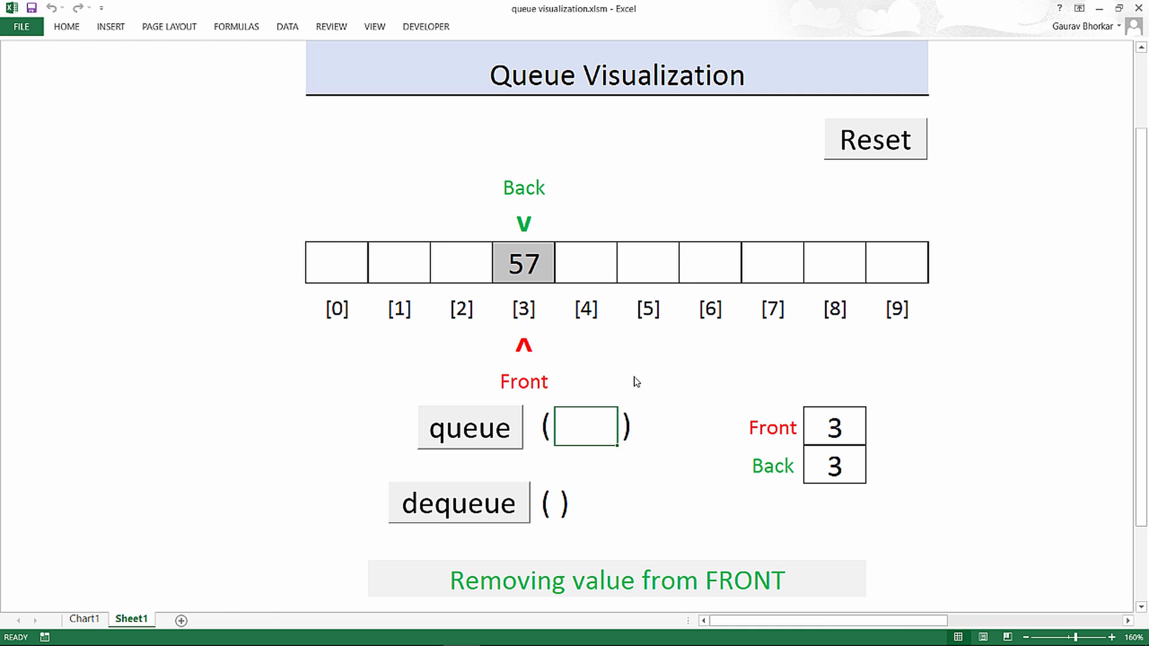
left_click(459, 503)
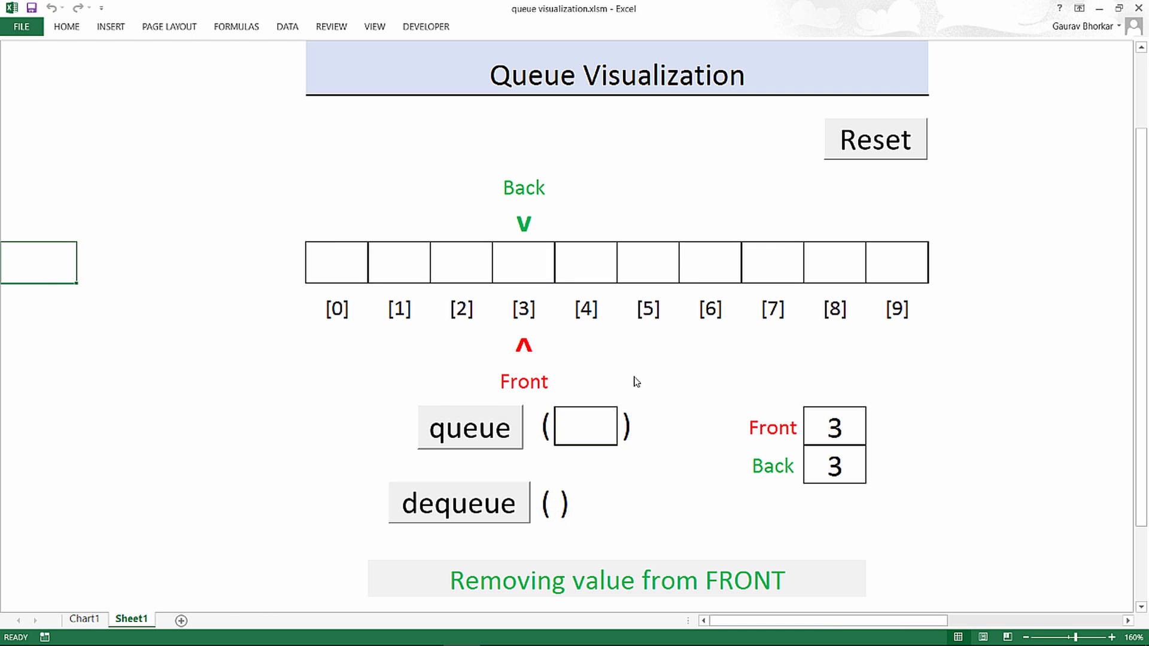
left_click(460, 503)
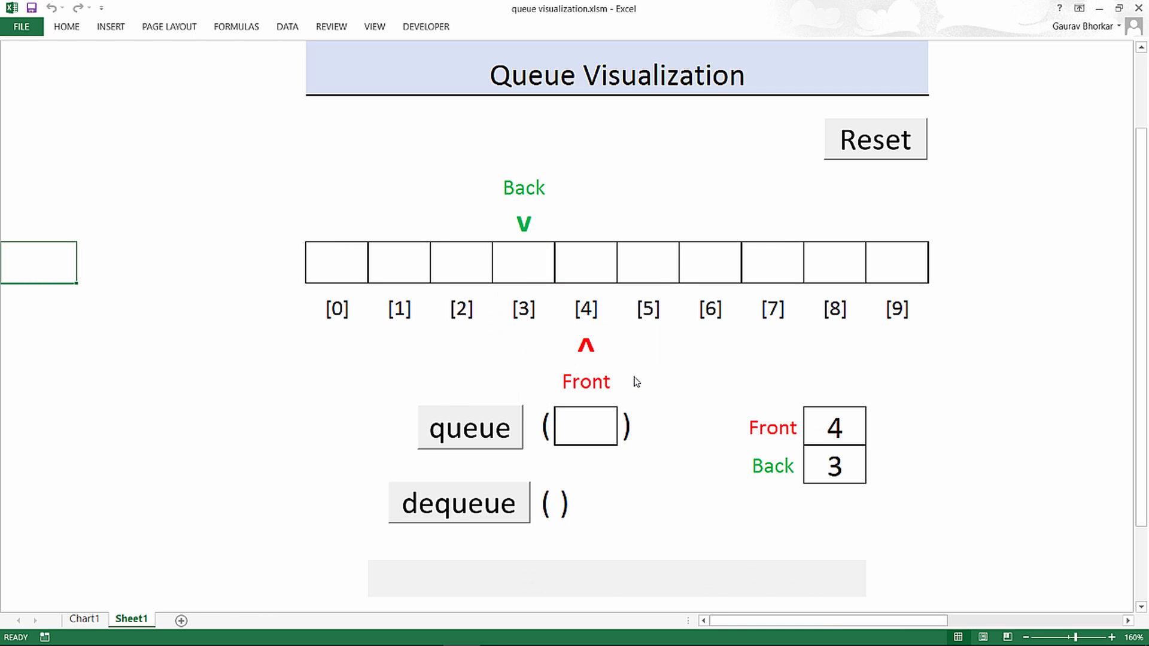
left_click(459, 504)
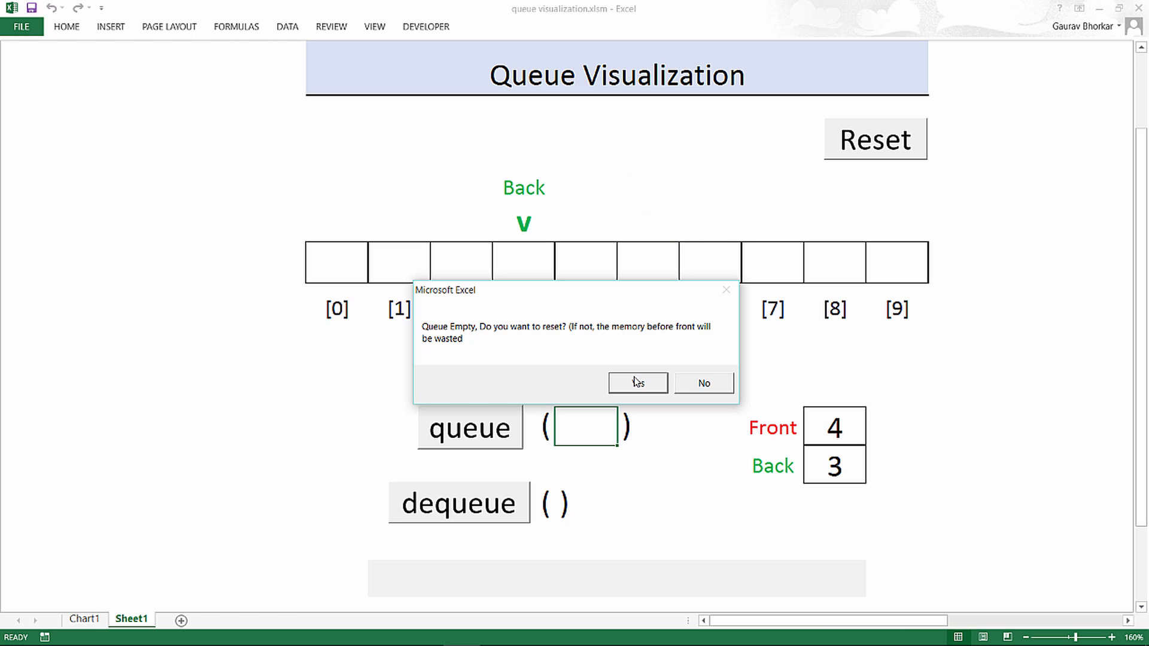
Step: Answer No to the reset prompt, then dequeue again to trigger the 'Queue is empty' notice
left_click(636, 382)
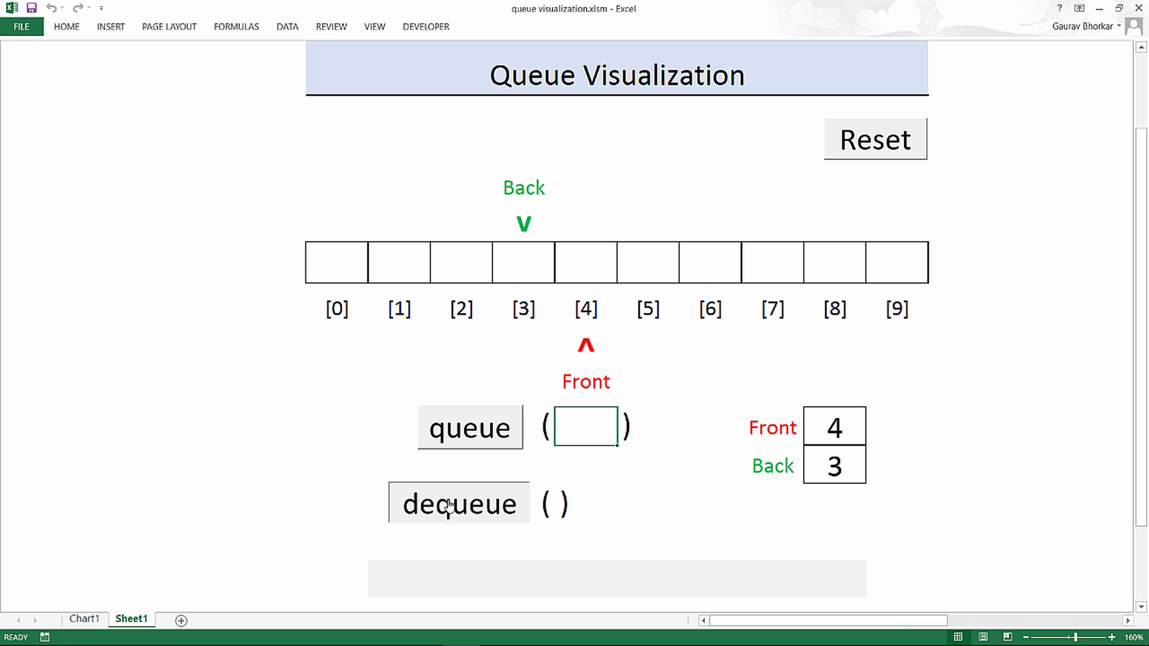
left_click(458, 504)
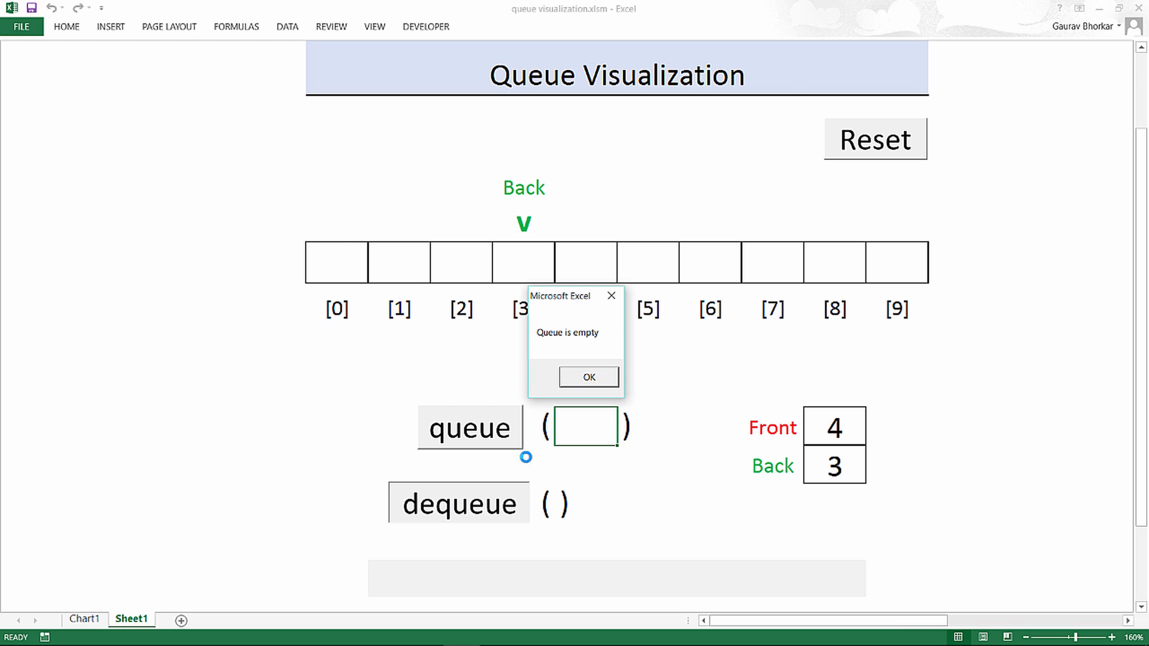